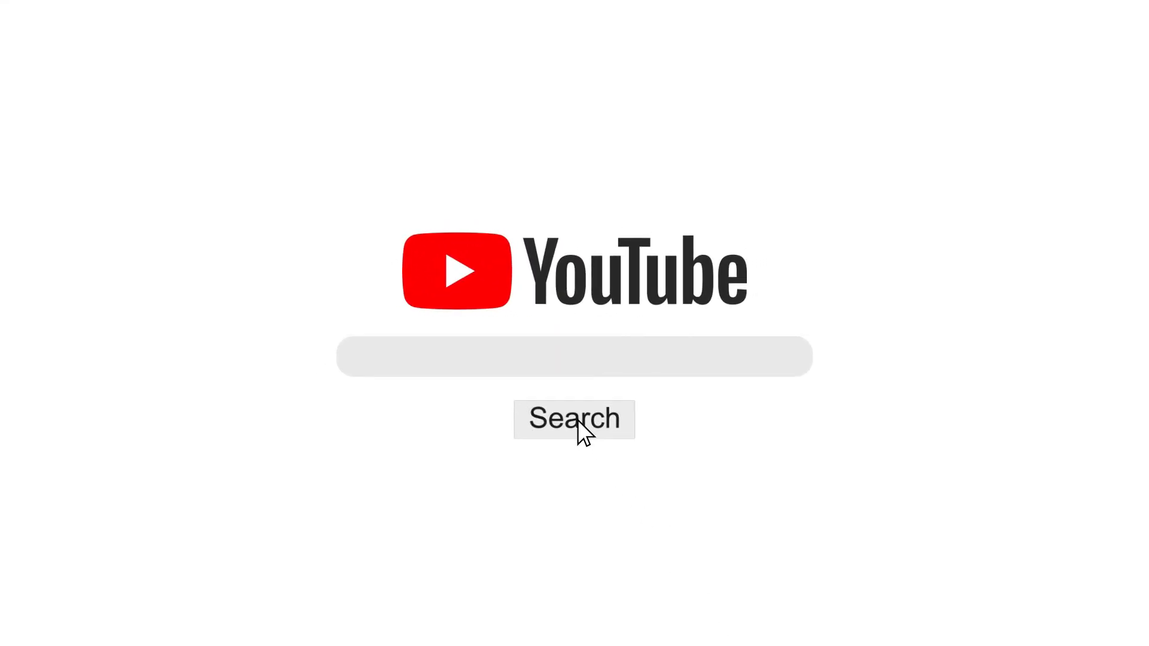
- Search YouTube for 'make money on facebook' to list Facebook monetization videos
click(574, 419)
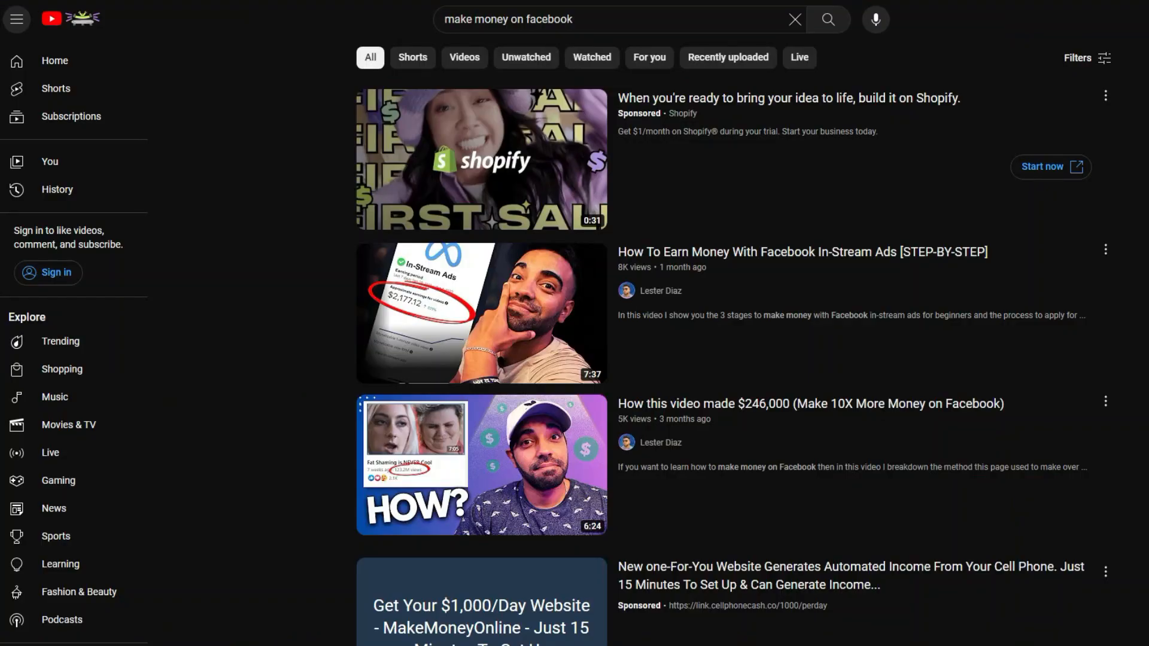
scroll(down, 3)
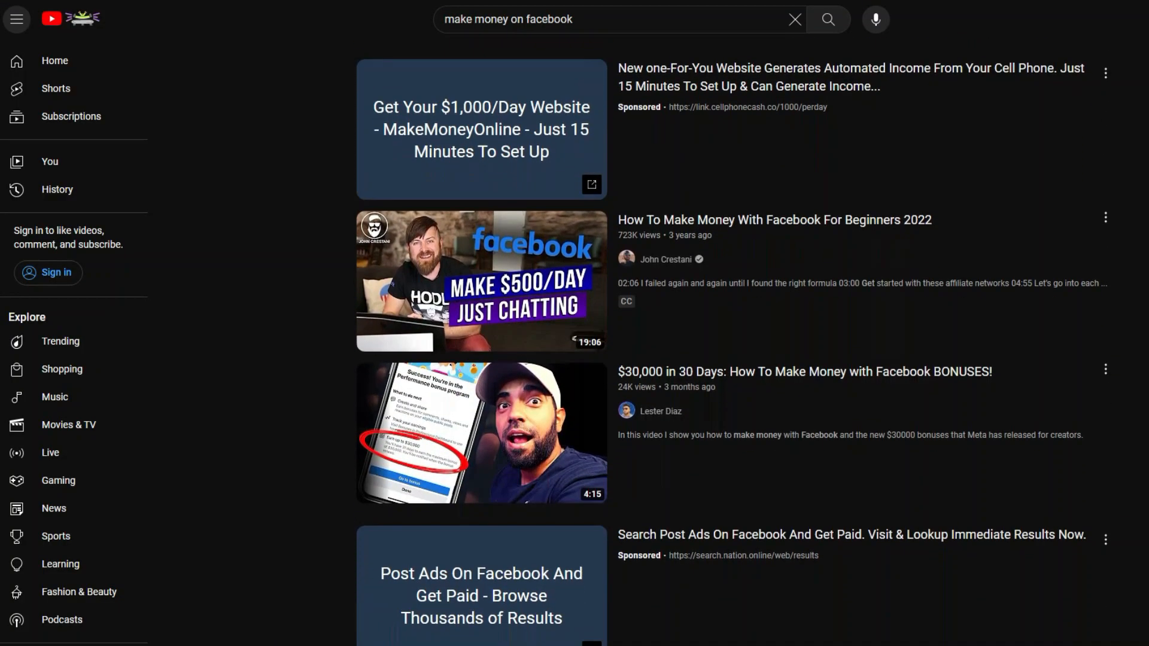
scroll(down, 3)
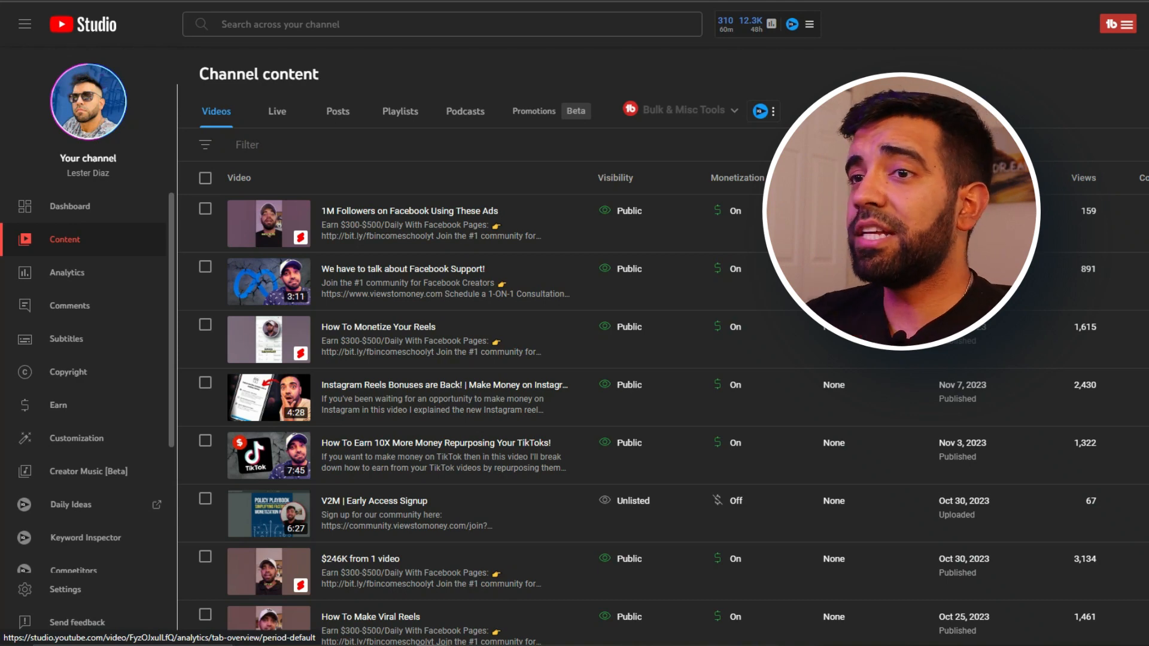
- Scroll the Channel content list down to the Oct 6, 2023 Facebook In-Stream Ads video
scroll(down, 3)
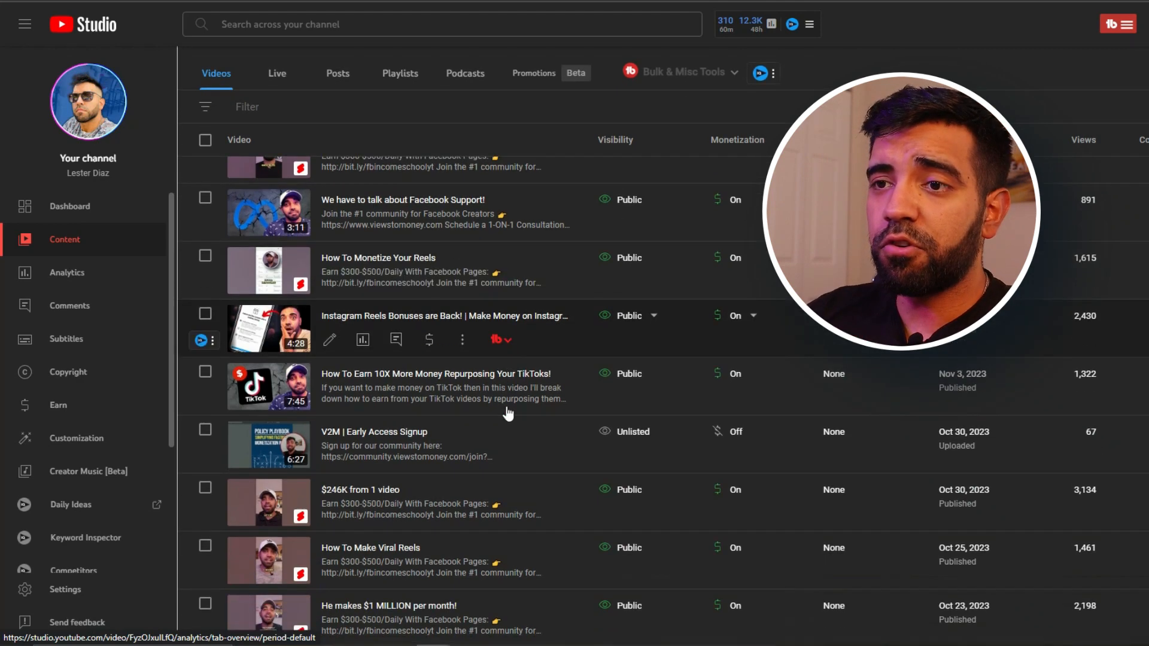
scroll(down, 3)
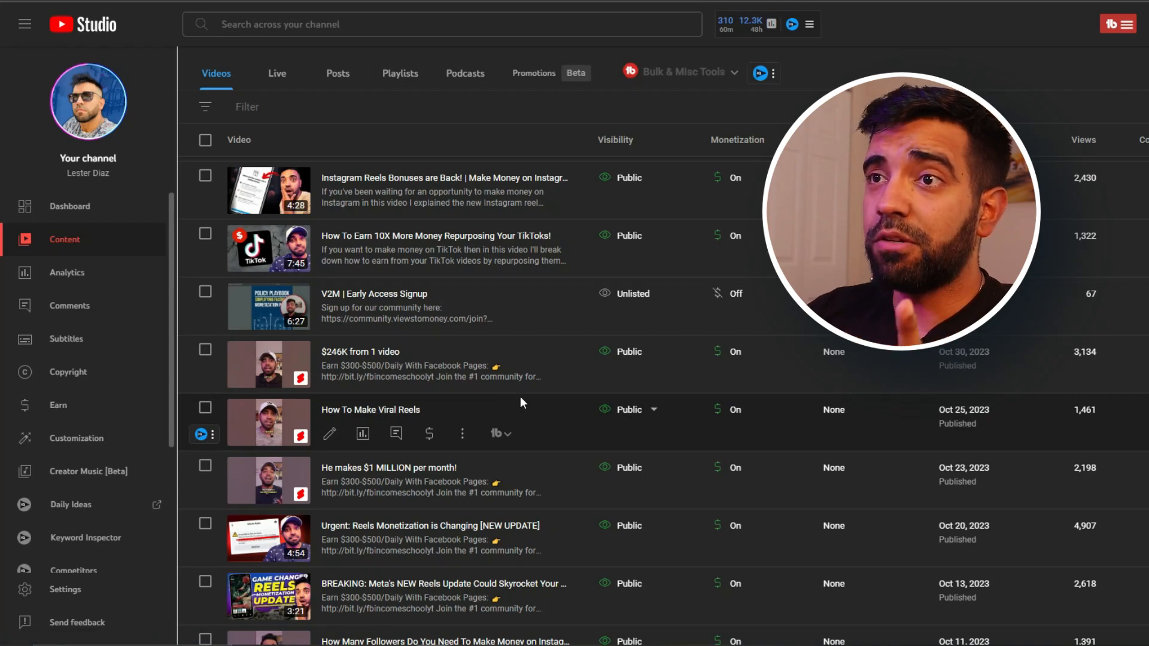
scroll(down, 3)
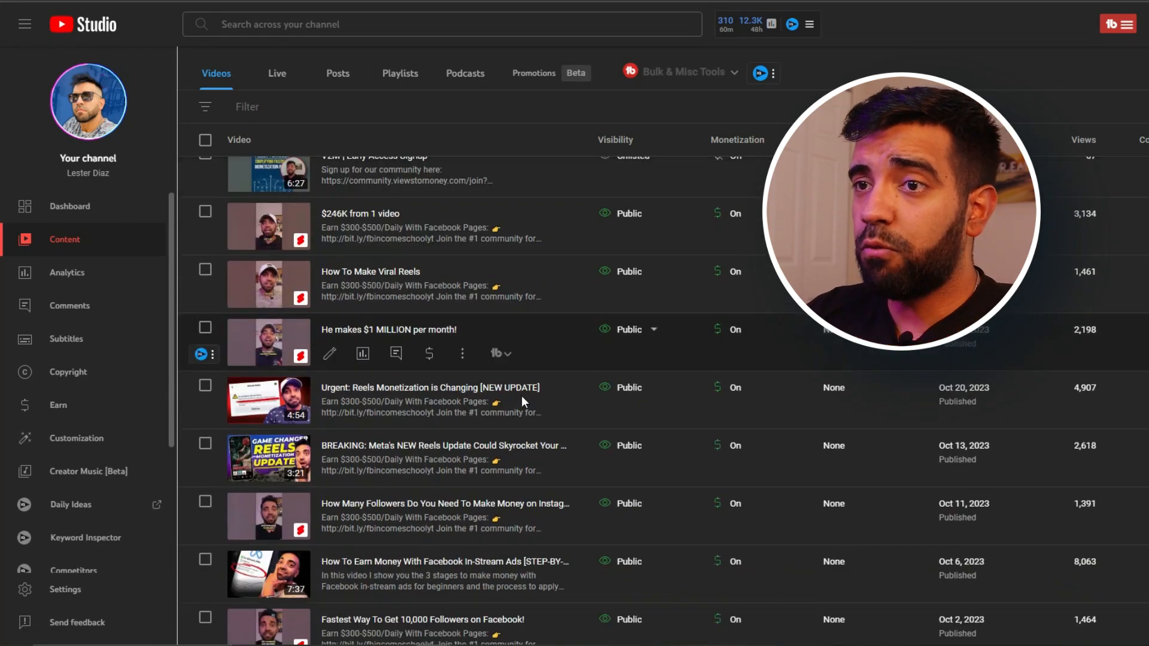
scroll(down, 3)
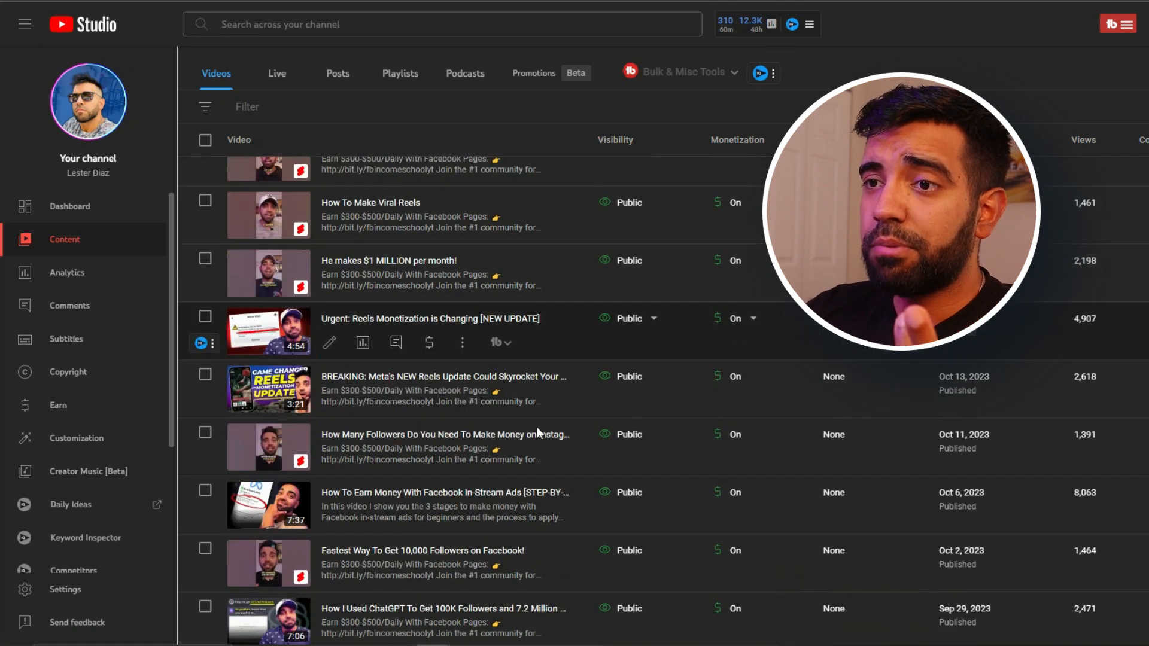
scroll(down, 3)
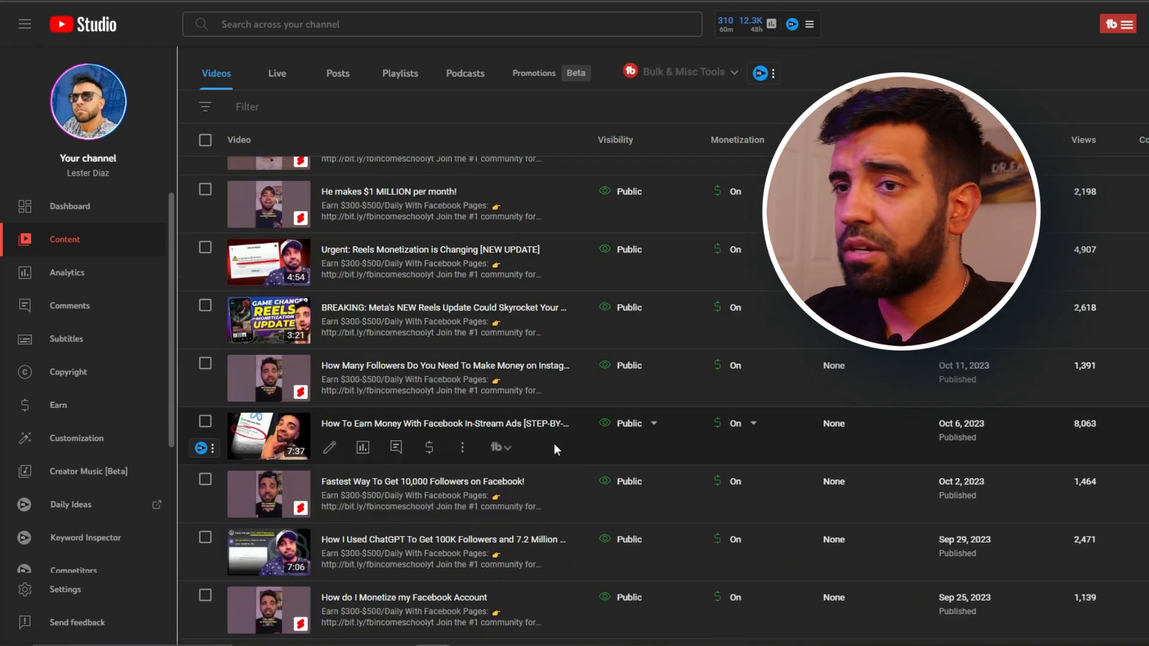